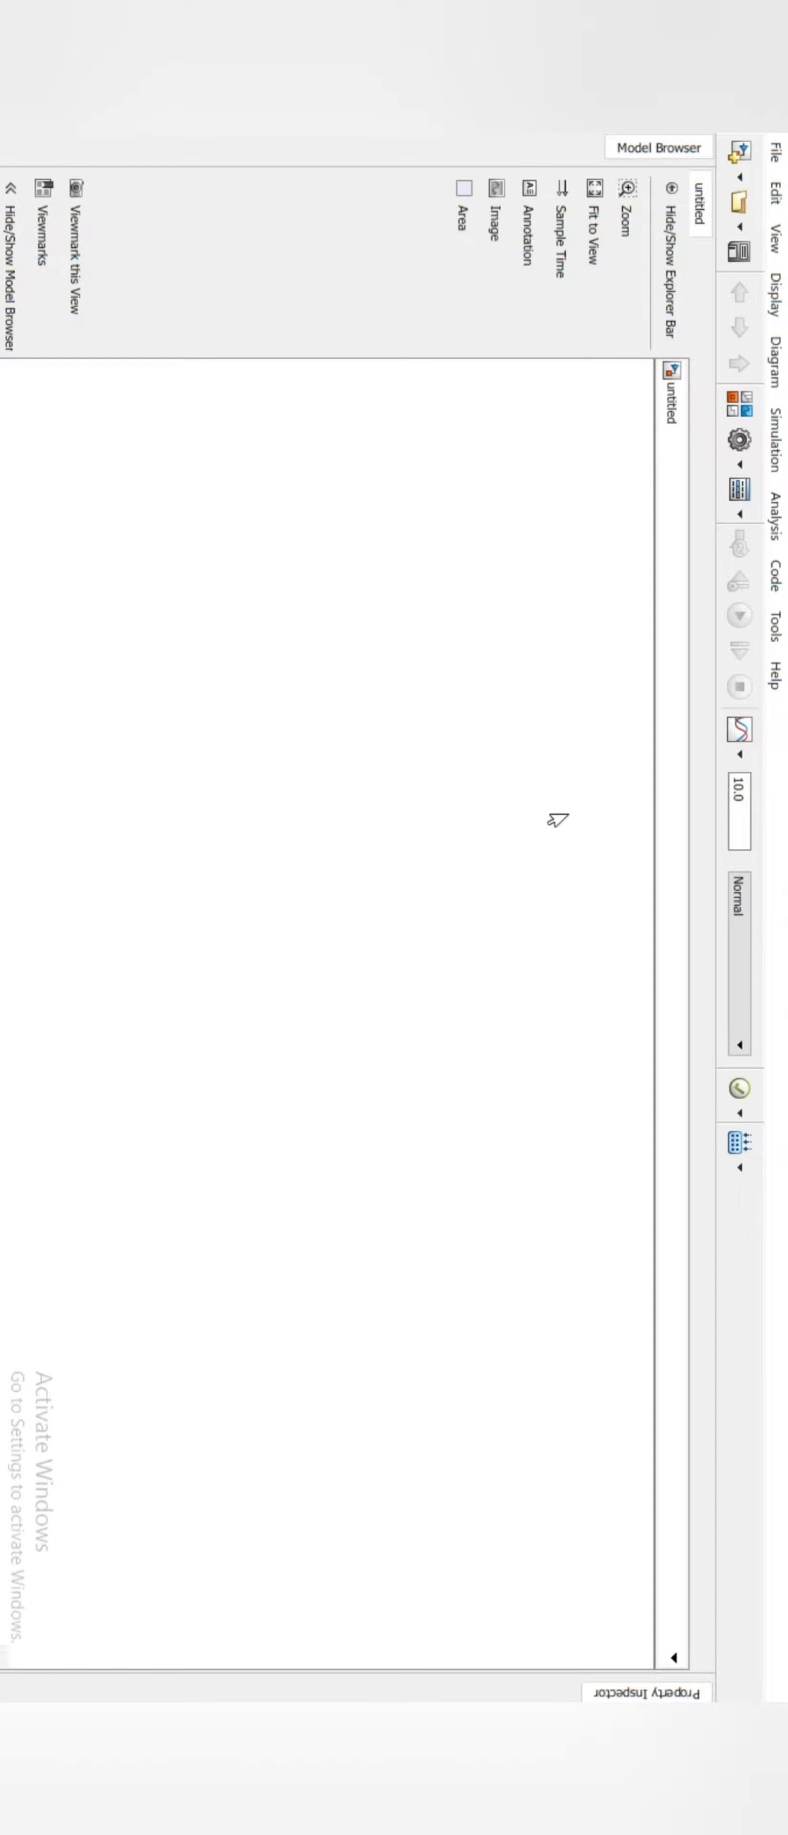
# Save the untitled model under the name speedcontrolofDCmotor via Save As
pyautogui.click(770, 152)
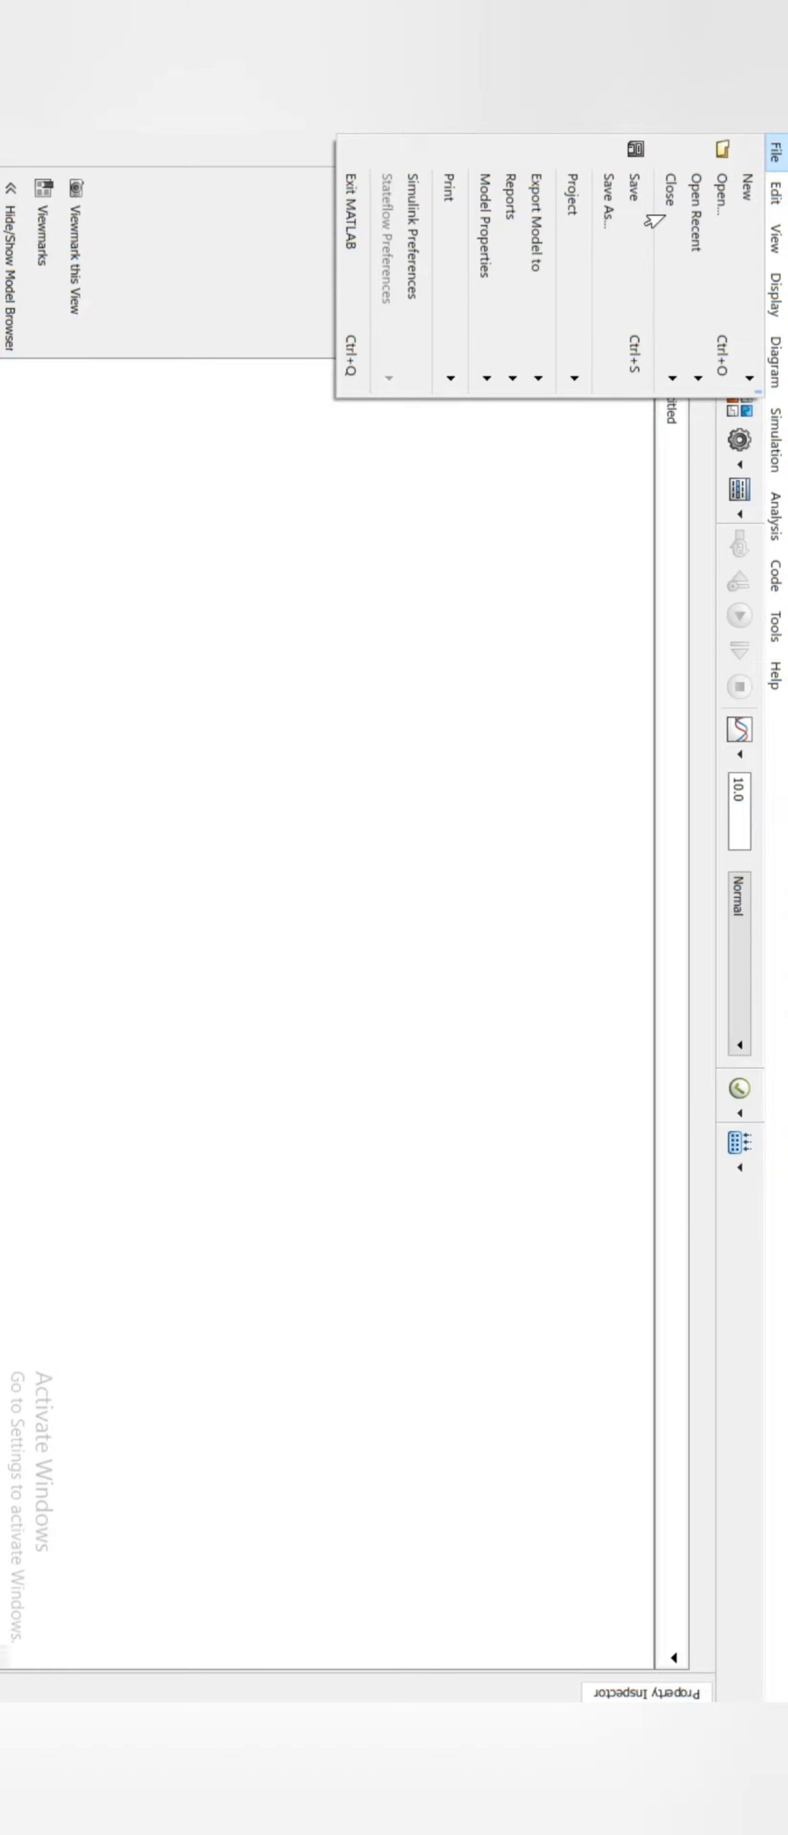
pyautogui.click(624, 183)
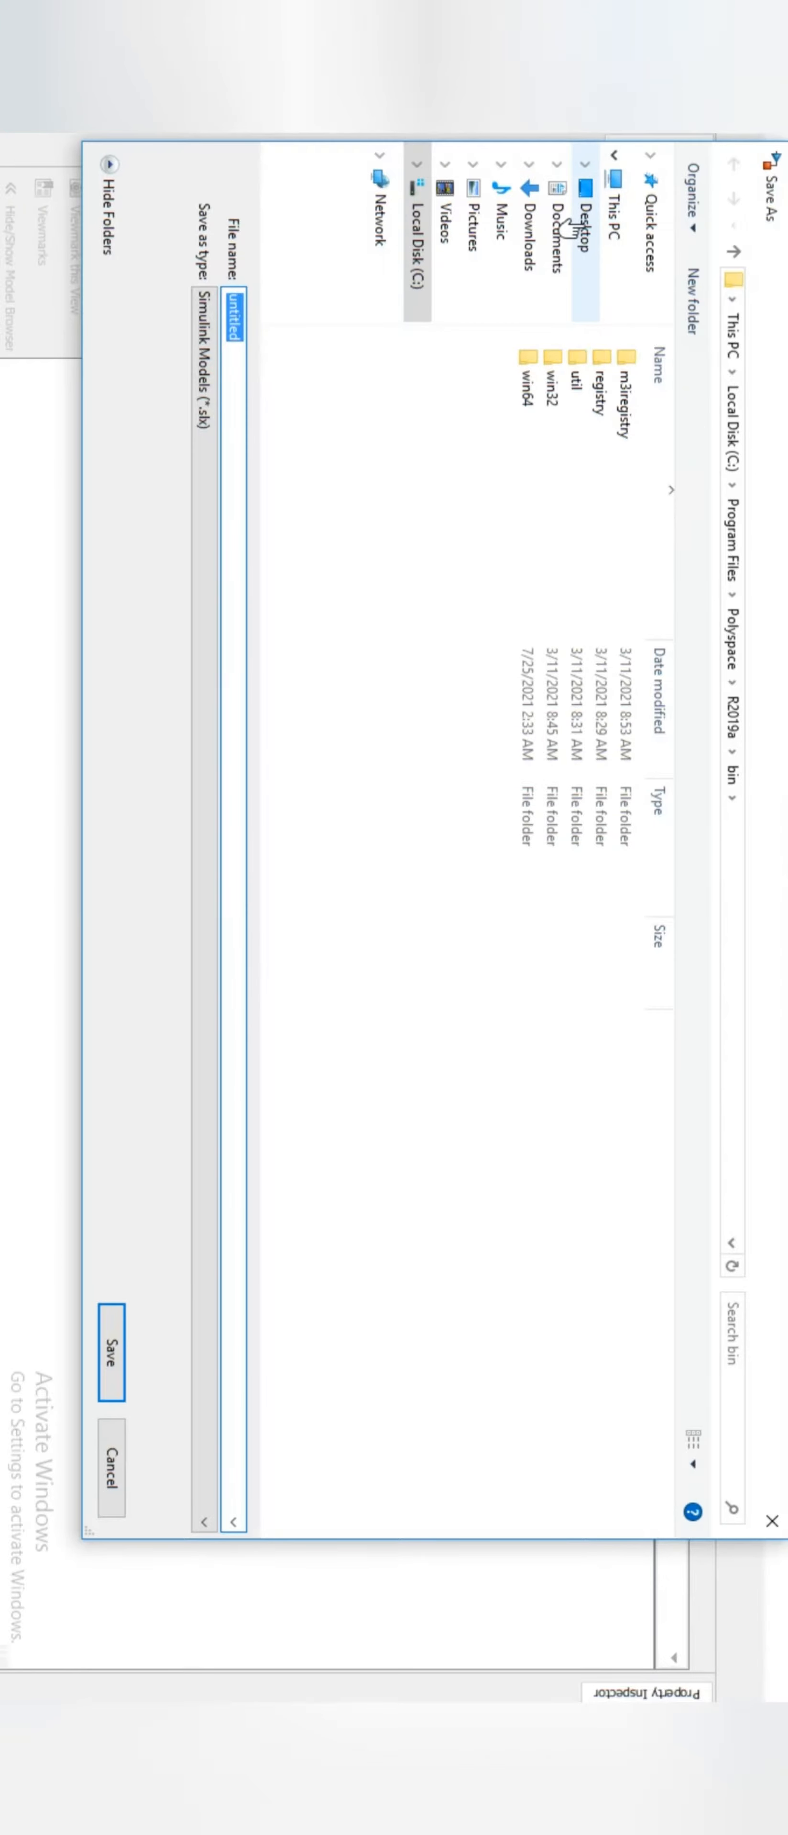
pyautogui.write('sd')
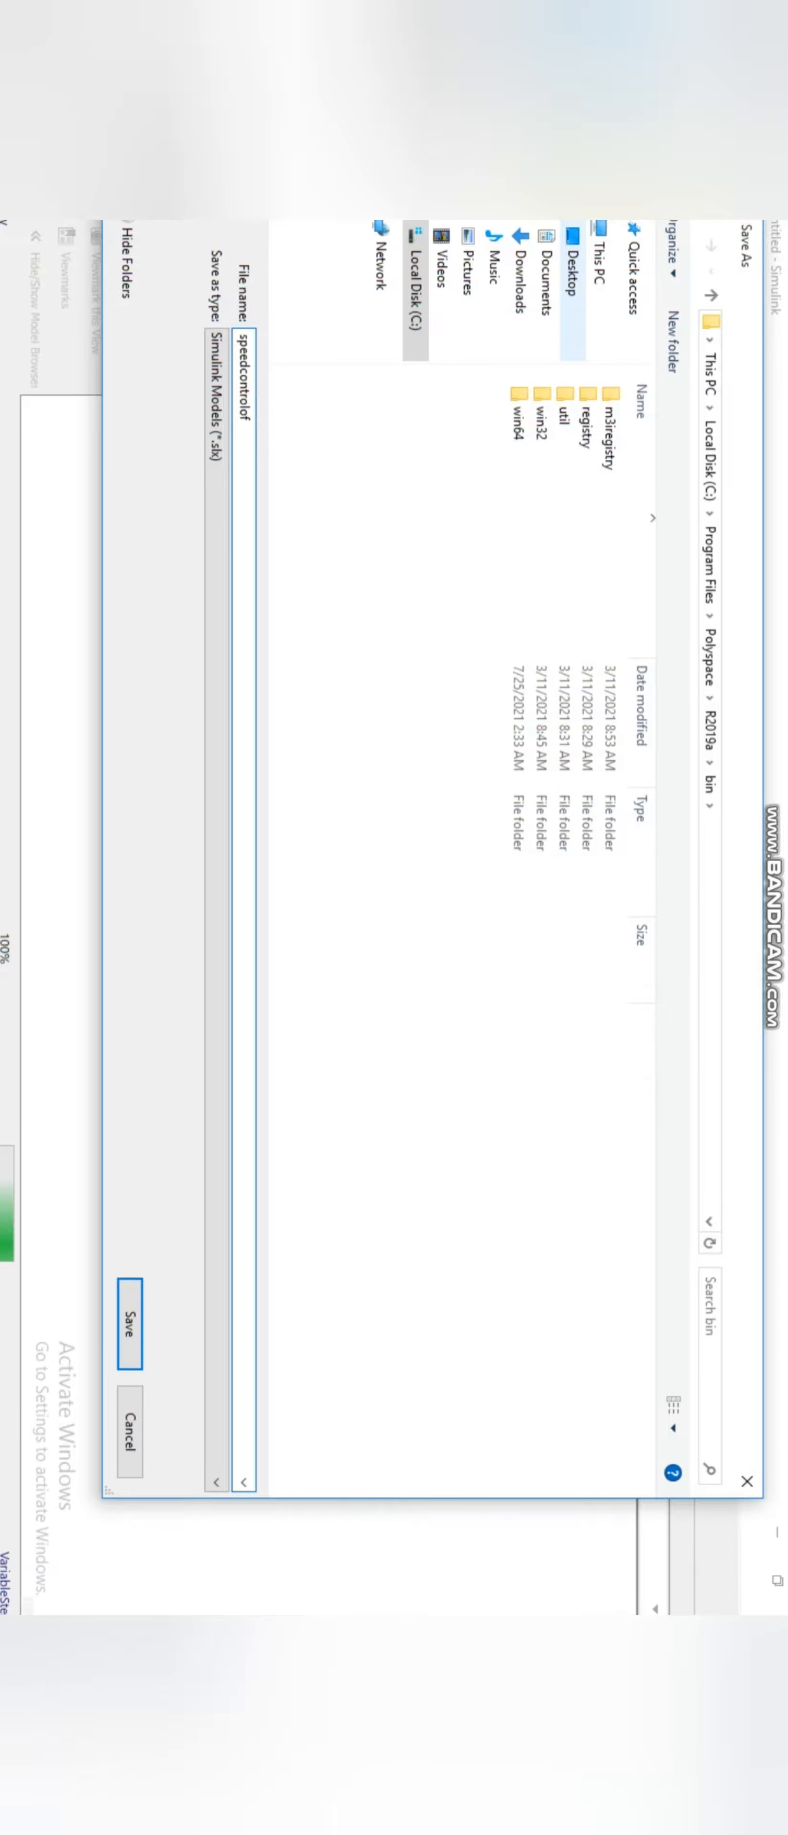
pyautogui.write('DCmotor')
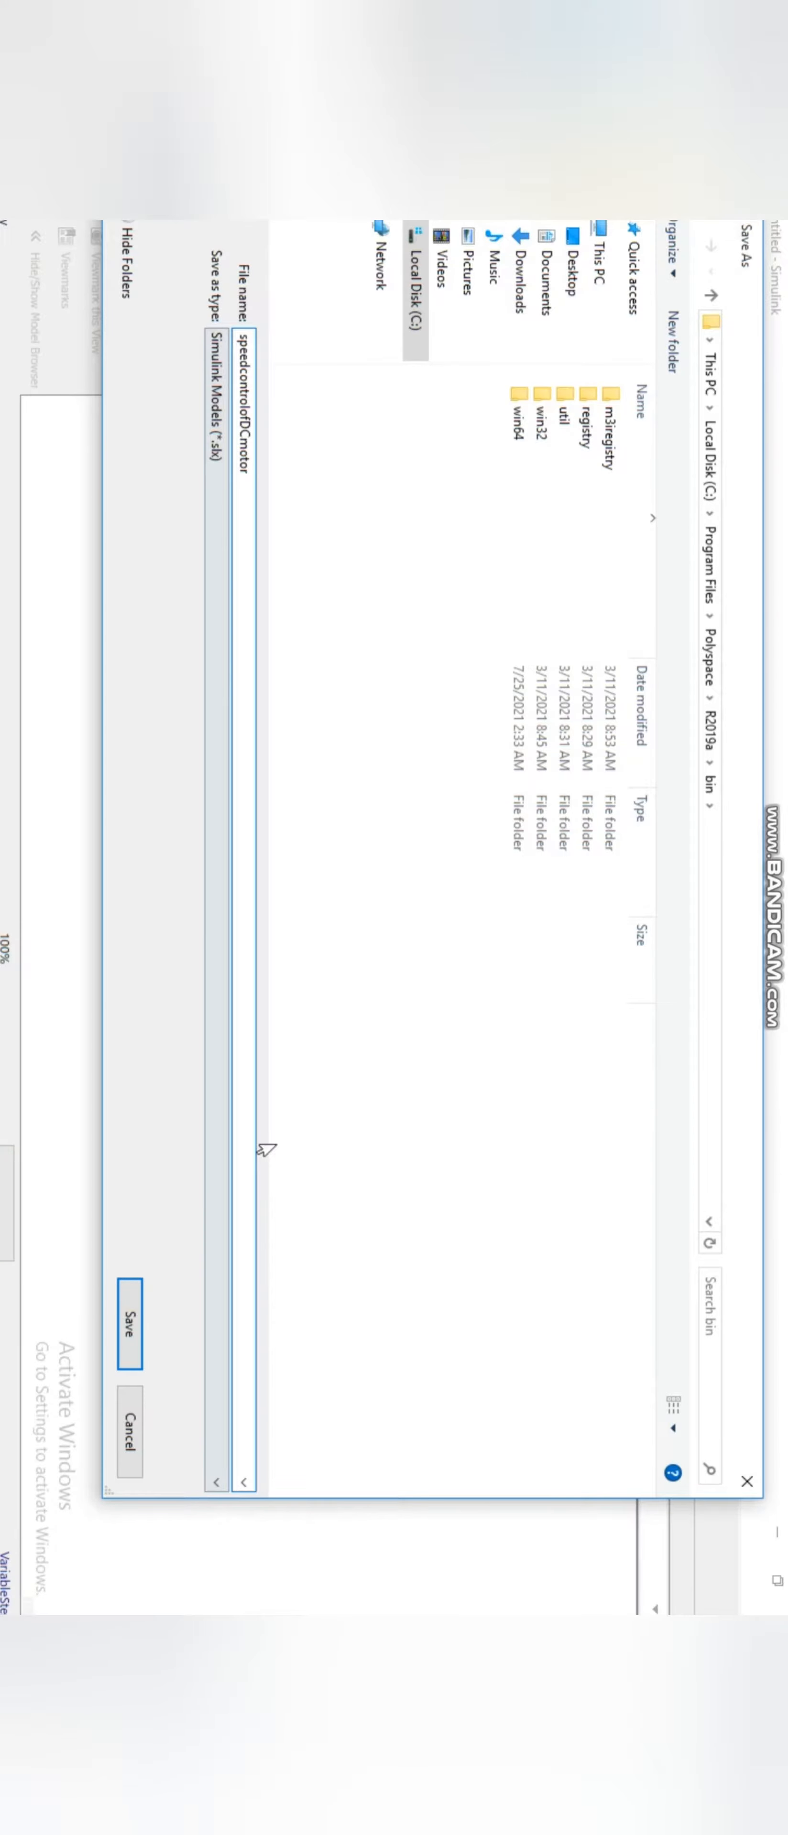
pyautogui.click(124, 1360)
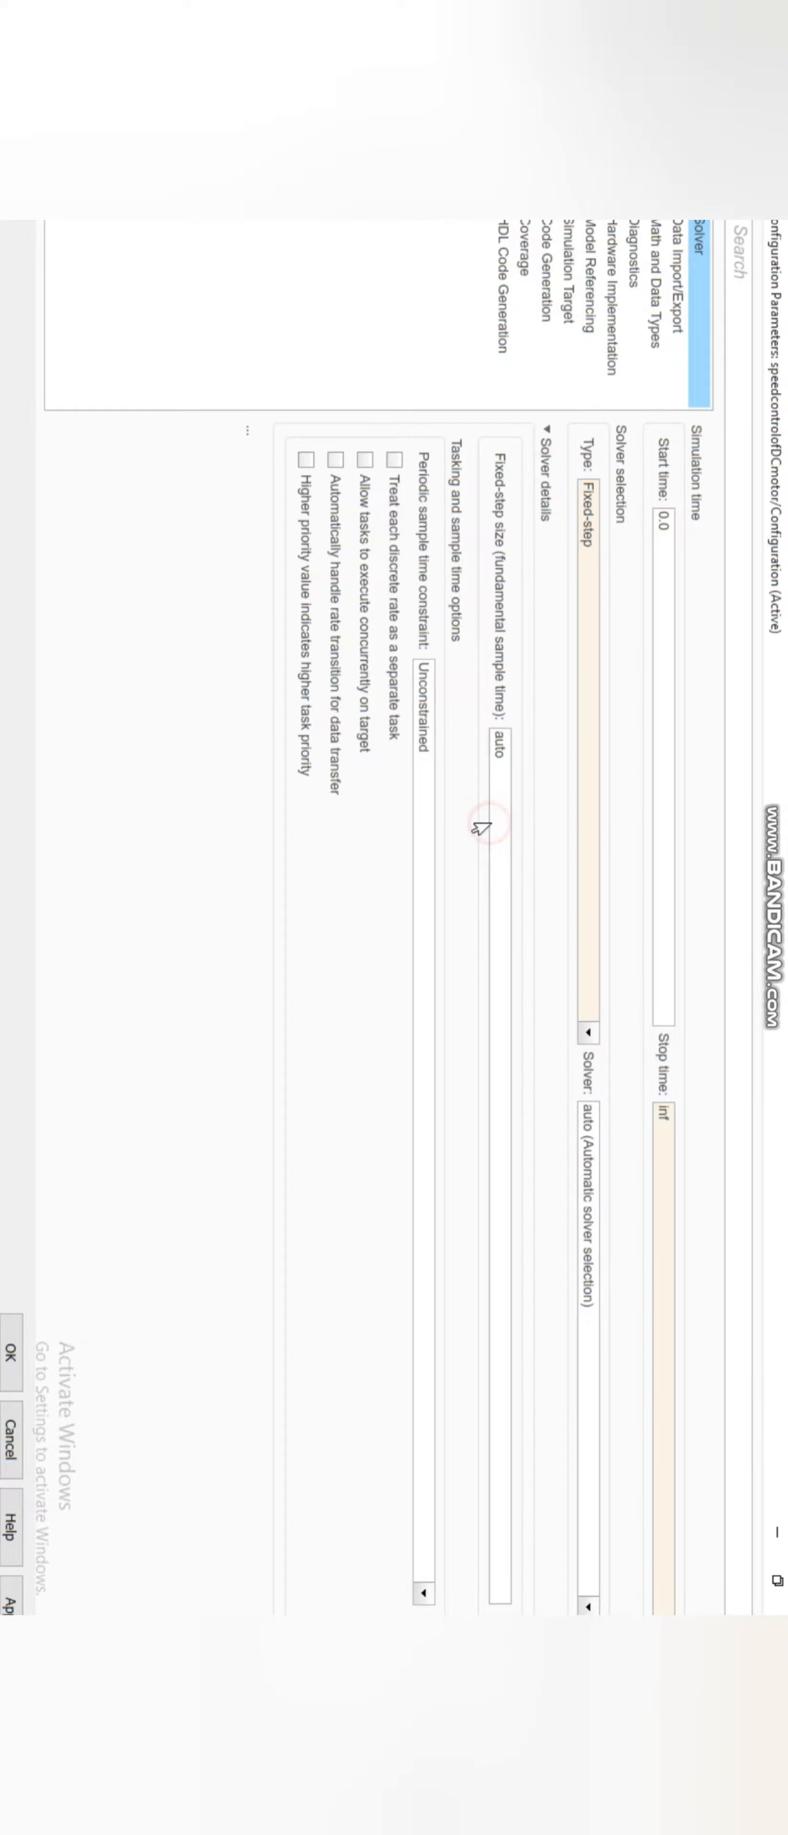
# Set fixed-step size 0.001 and a manually assigned host COM port 9
pyautogui.write('.001')
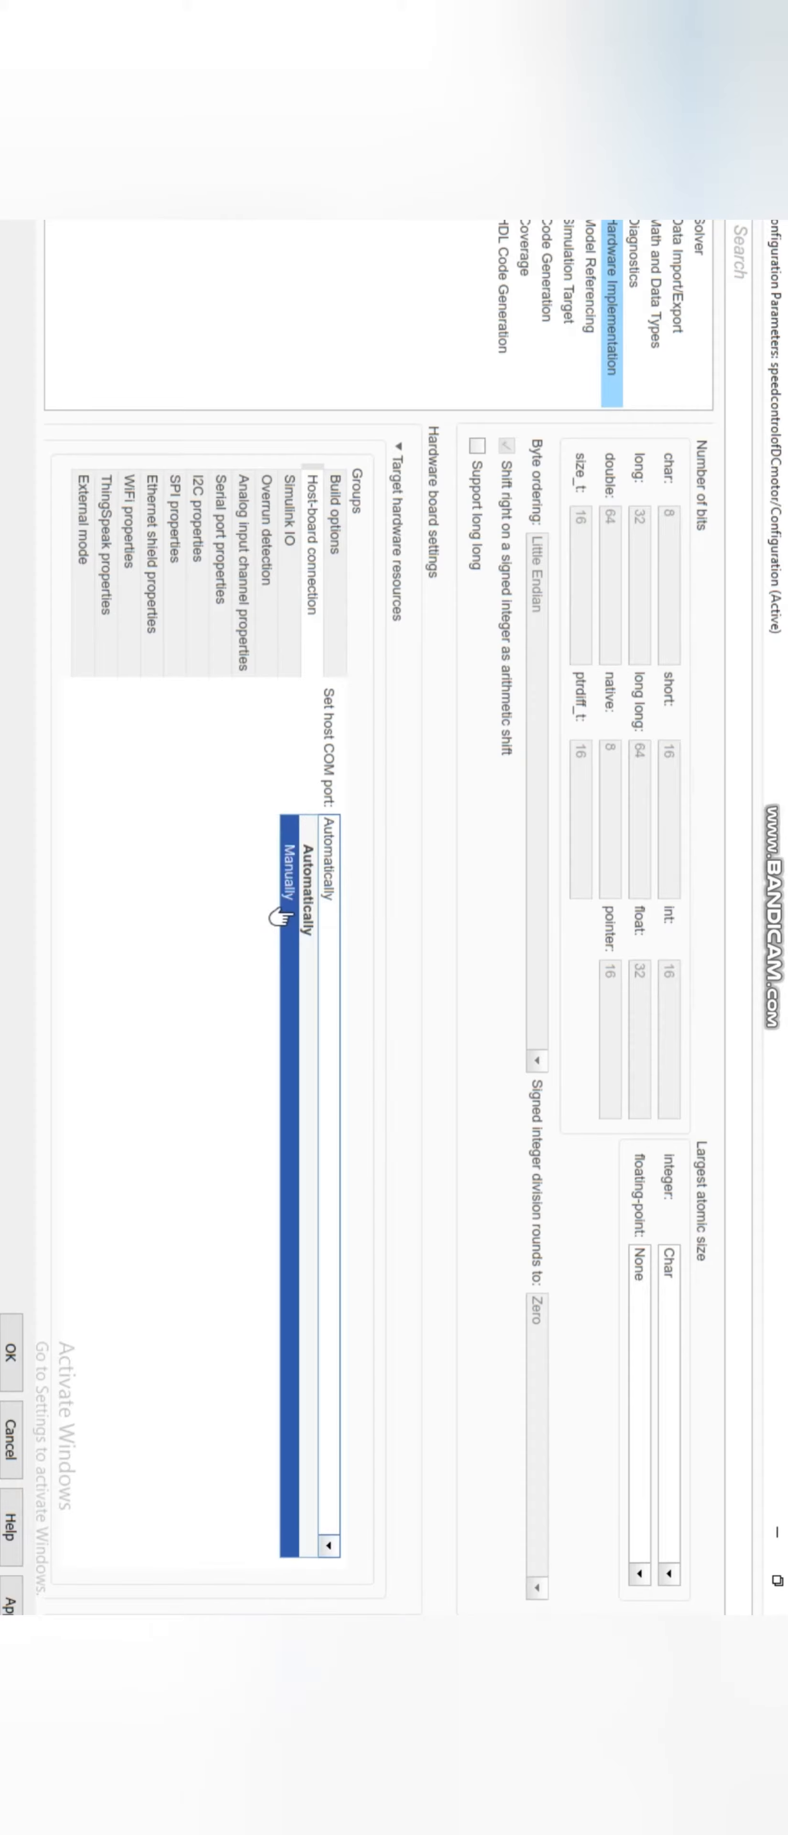
pyautogui.click(287, 843)
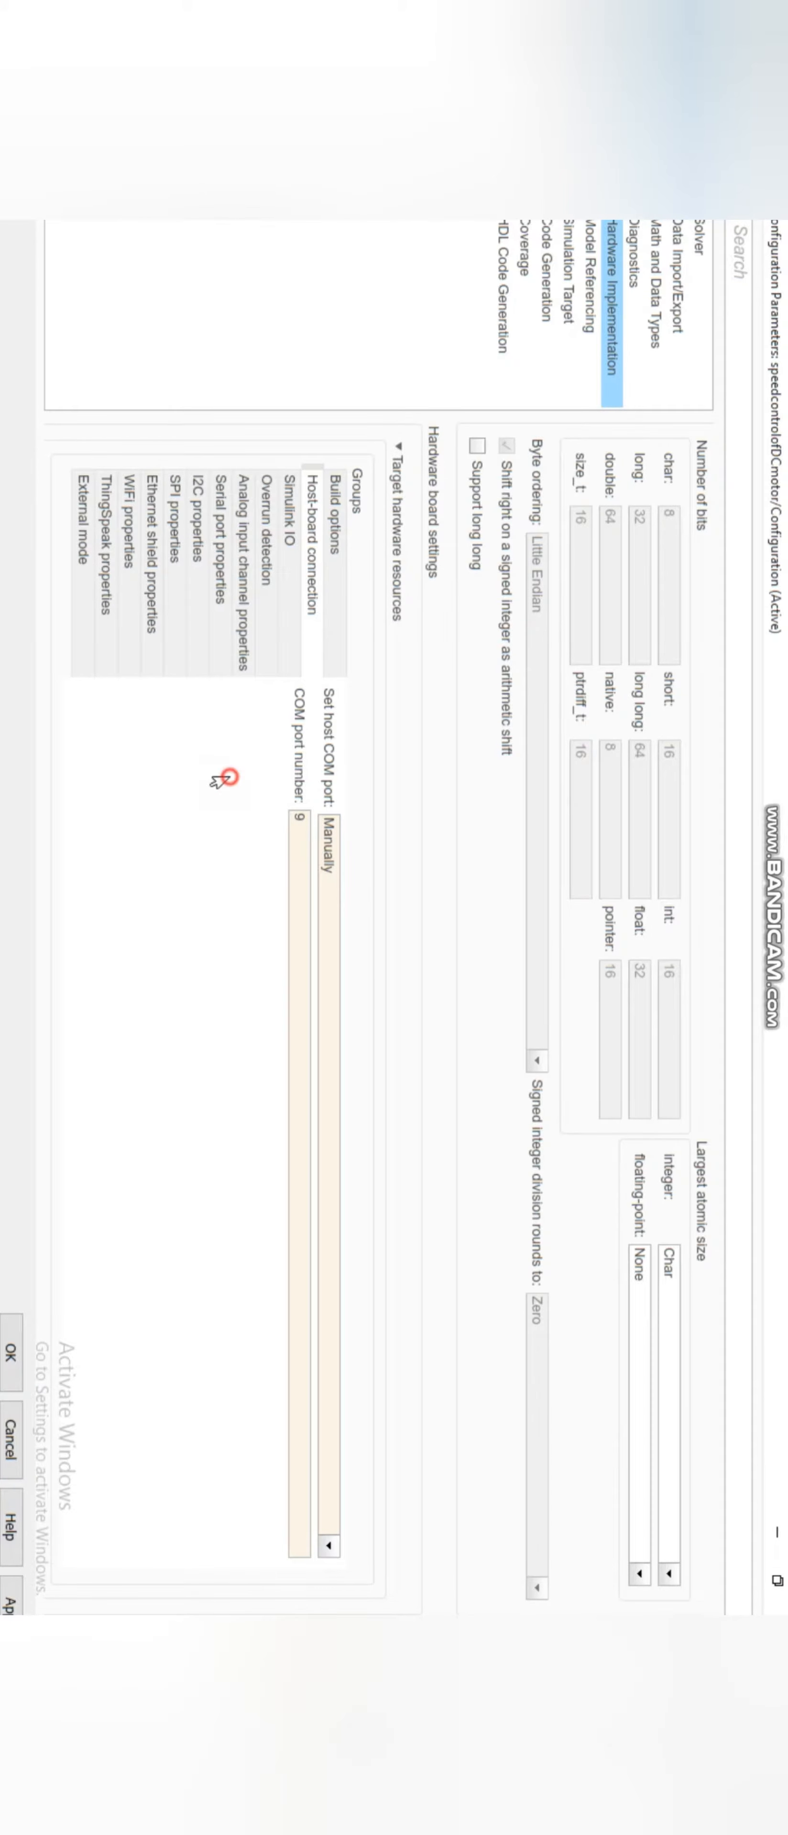
pyautogui.click(187, 543)
pyautogui.write('sldeef')
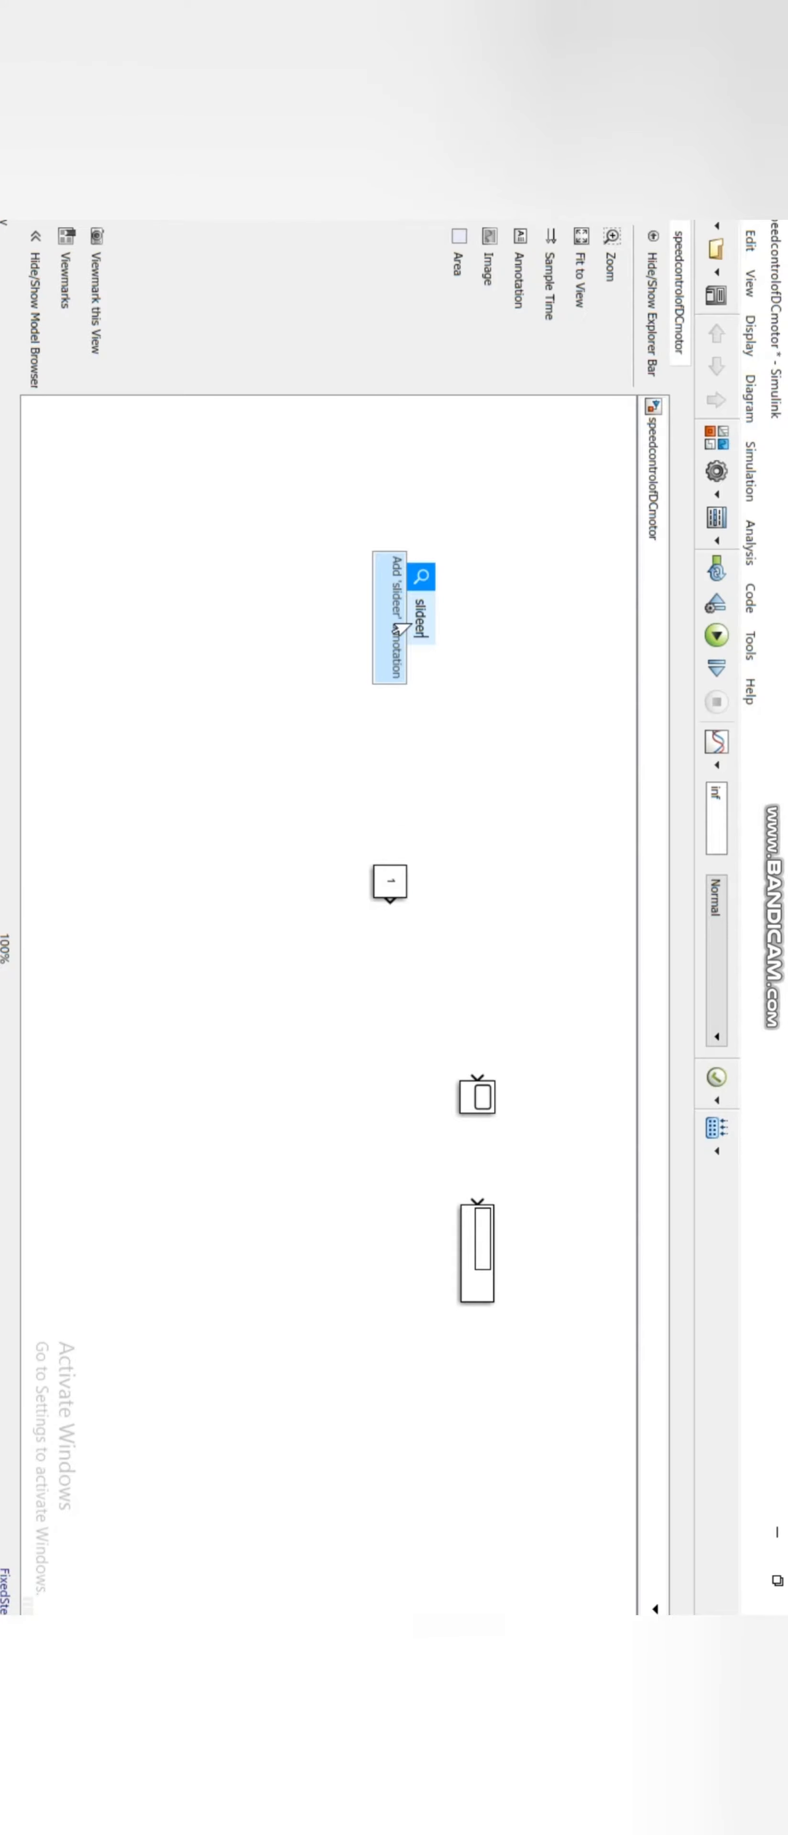
# Add a slider with maximum 255 to tune the Constant block feeding PWM pin 5
pyautogui.click(428, 612)
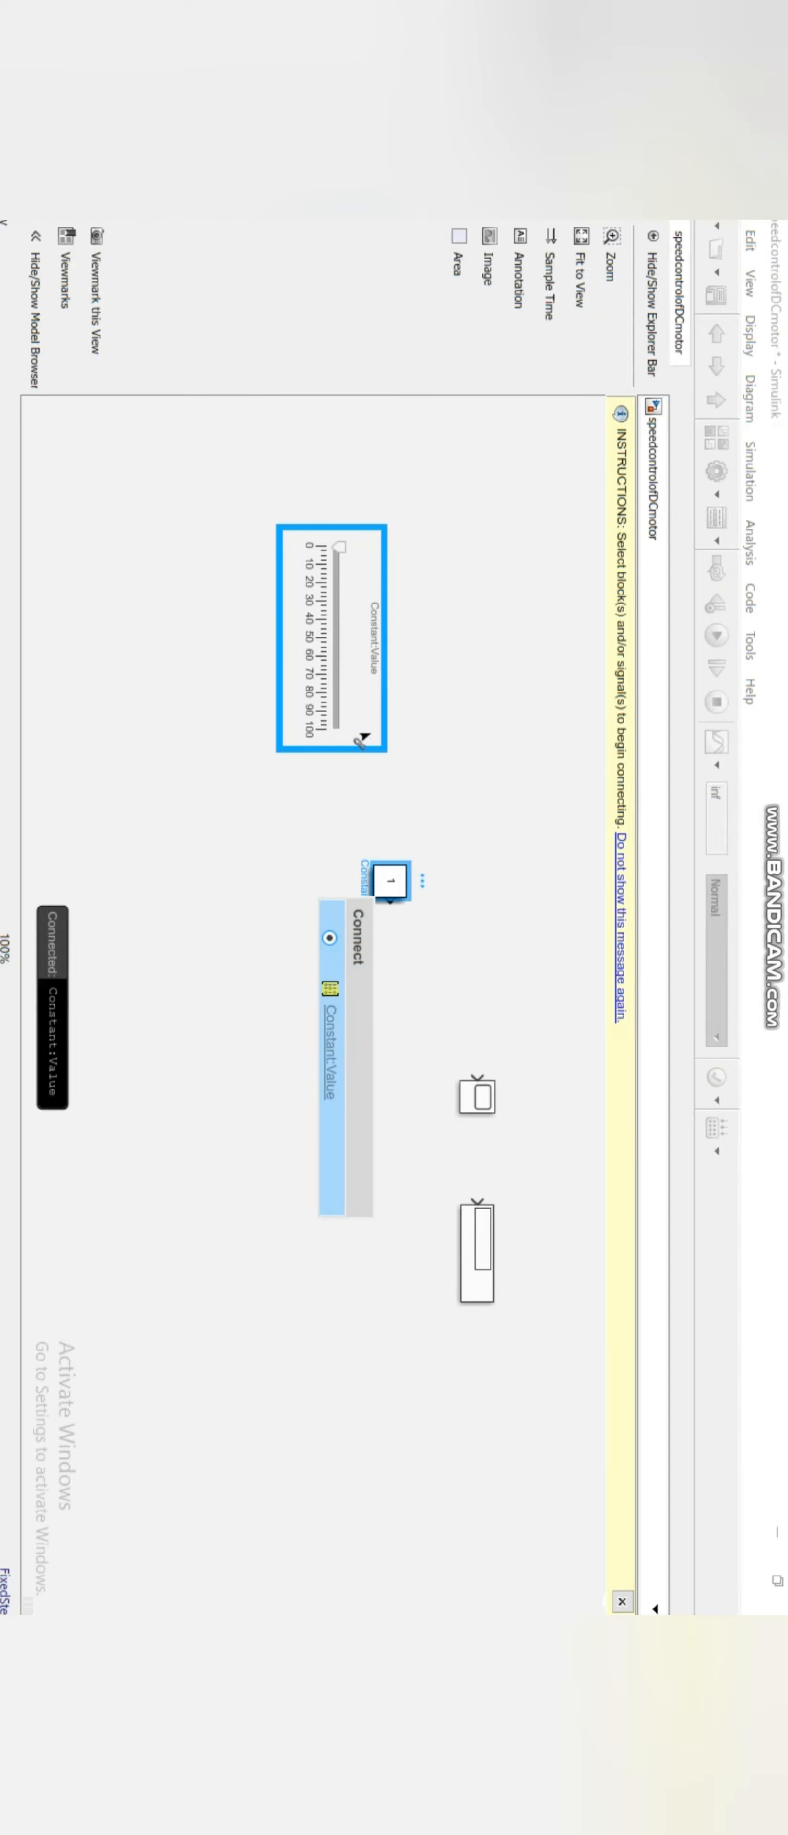
pyautogui.doubleClick(369, 899)
pyautogui.write('2')
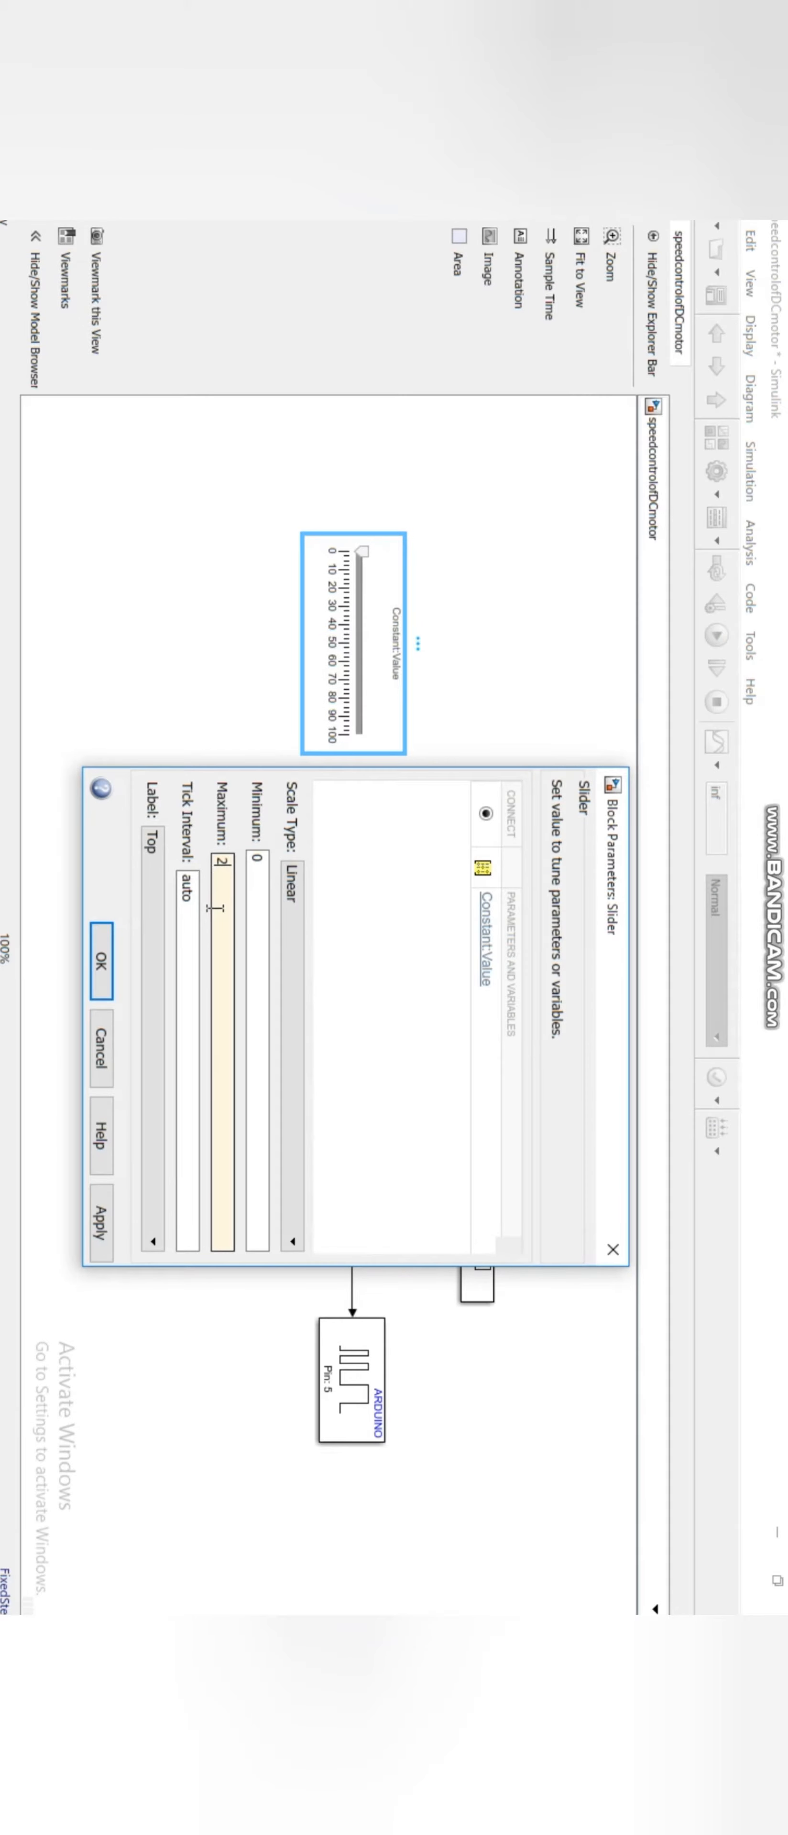
pyautogui.click(99, 973)
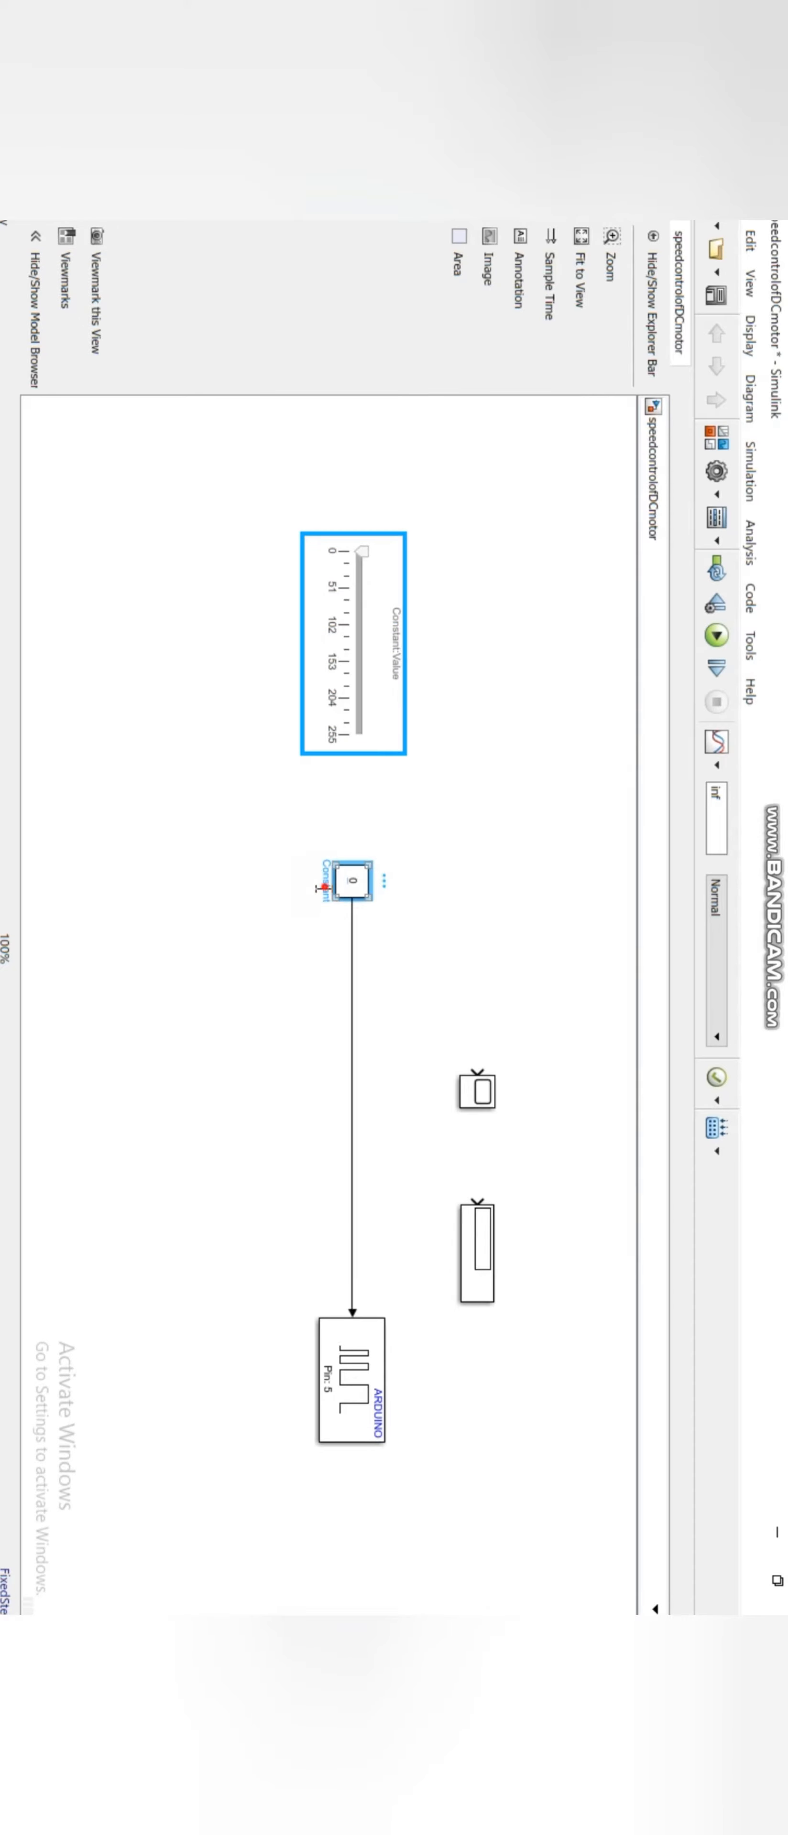